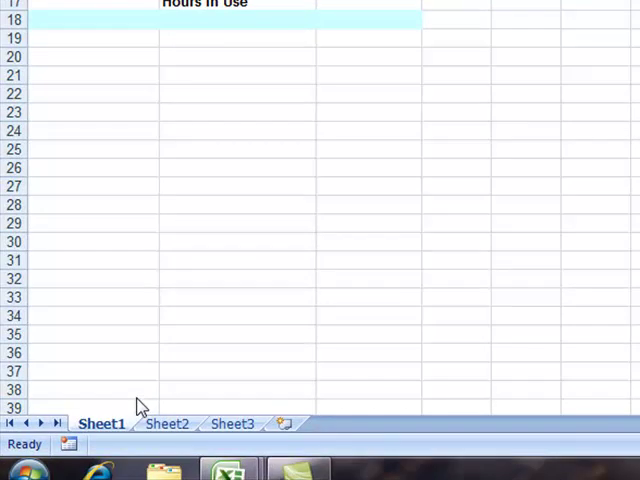
mouse_move(138, 403)
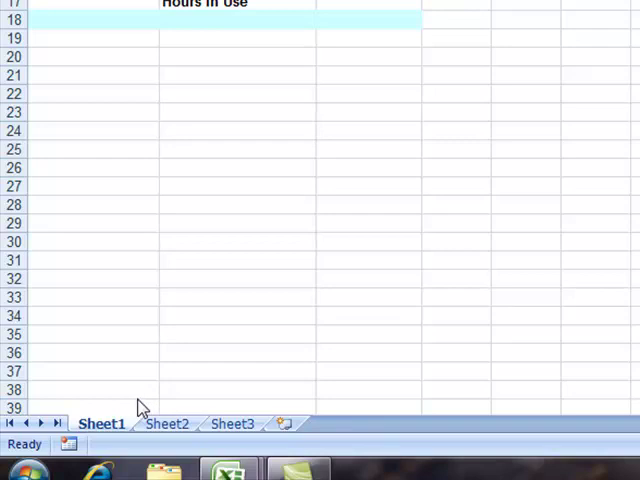
mouse_move(147, 408)
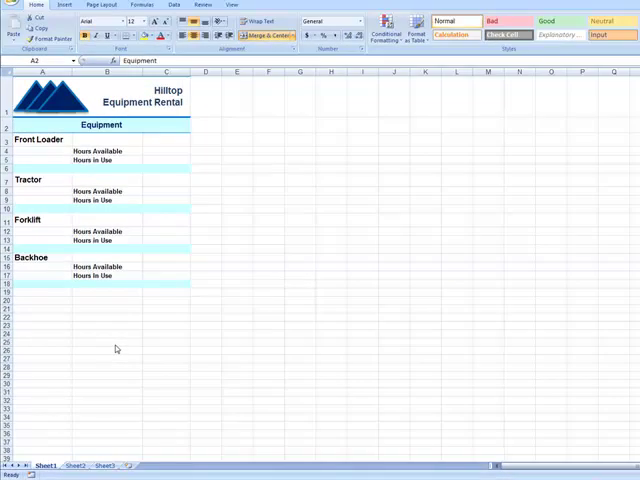
mouse_move(103, 366)
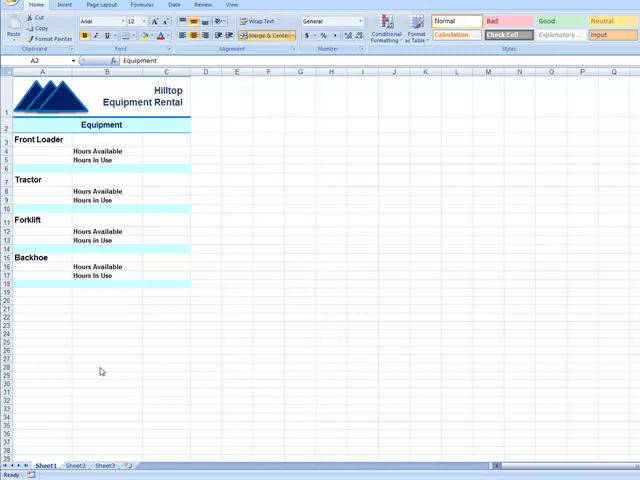
mouse_move(83, 427)
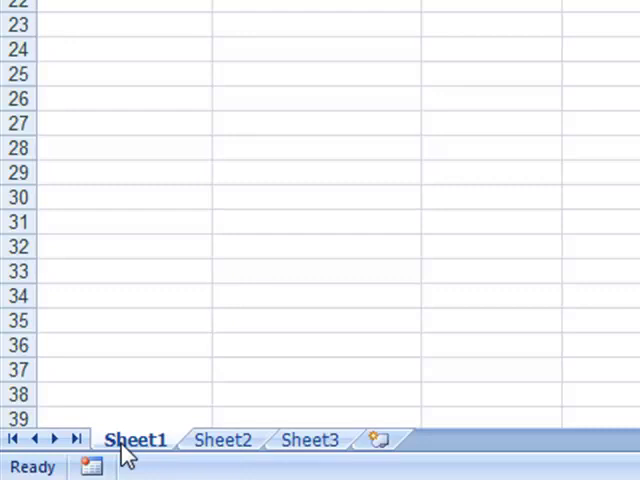
Copy Sheet1 to sit before Sheet2, creating Sheet1 (2) in the same workbook
right_click(133, 439)
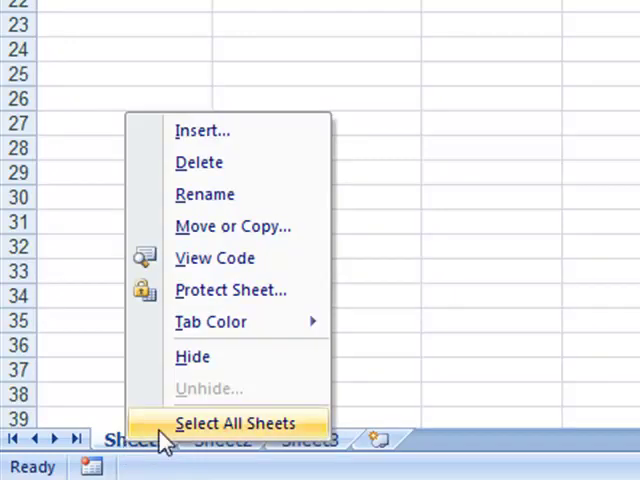
mouse_move(233, 226)
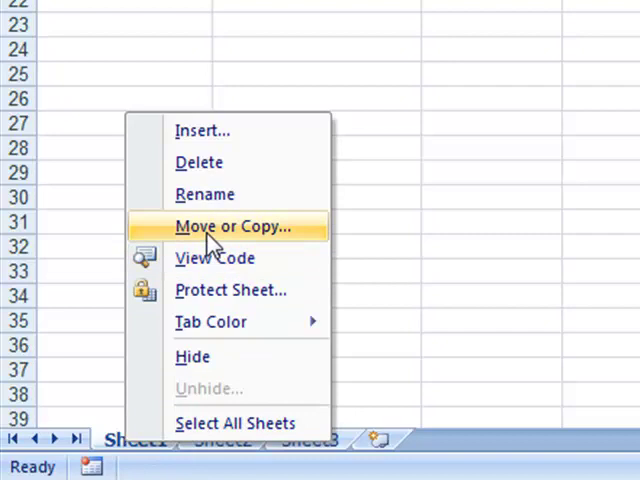
click(237, 226)
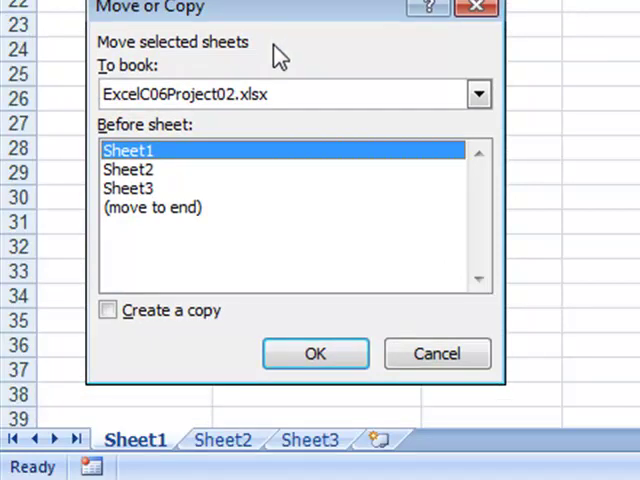
mouse_move(372, 148)
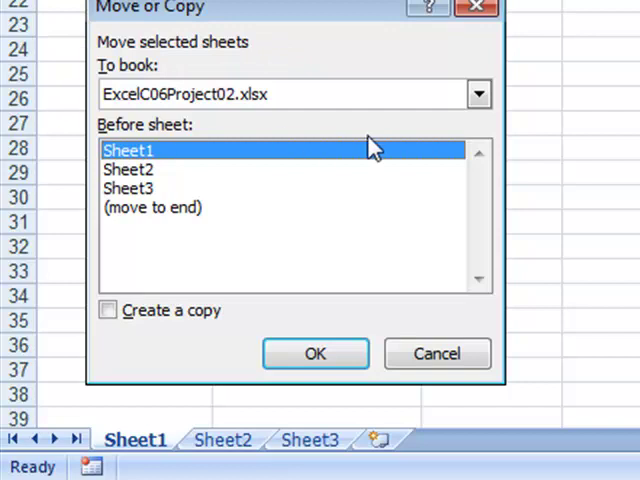
mouse_move(227, 123)
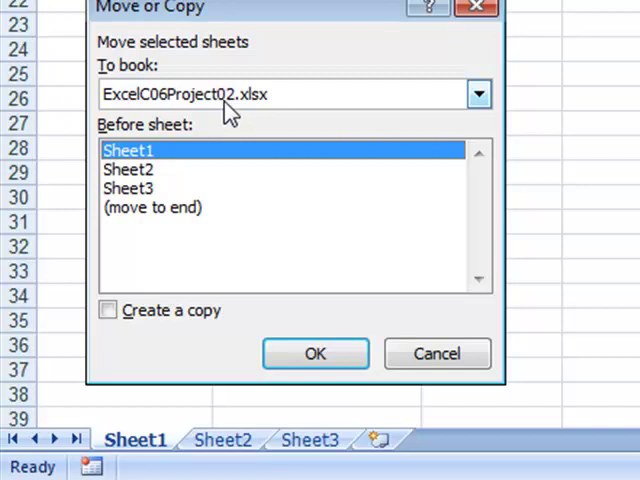
mouse_move(480, 94)
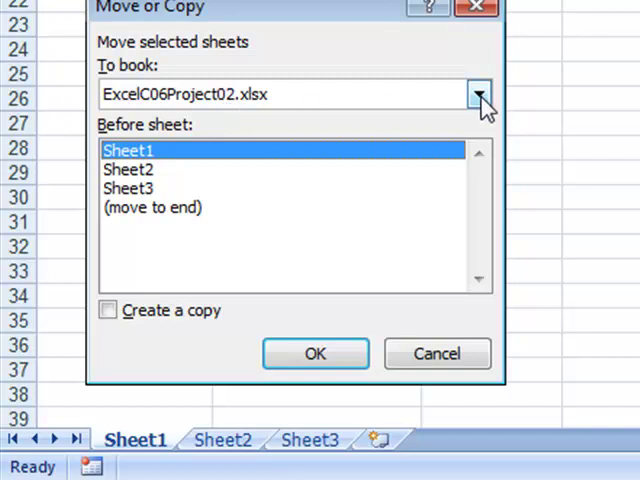
click(478, 94)
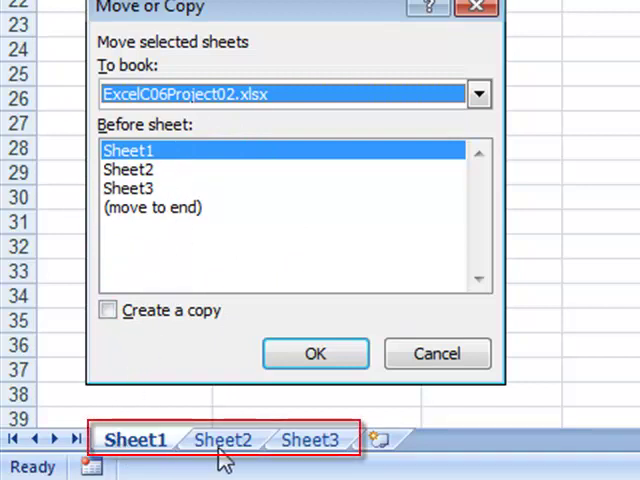
mouse_move(305, 460)
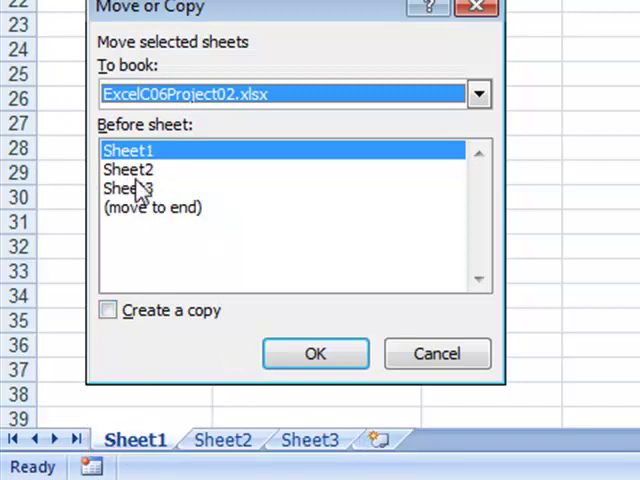
click(127, 170)
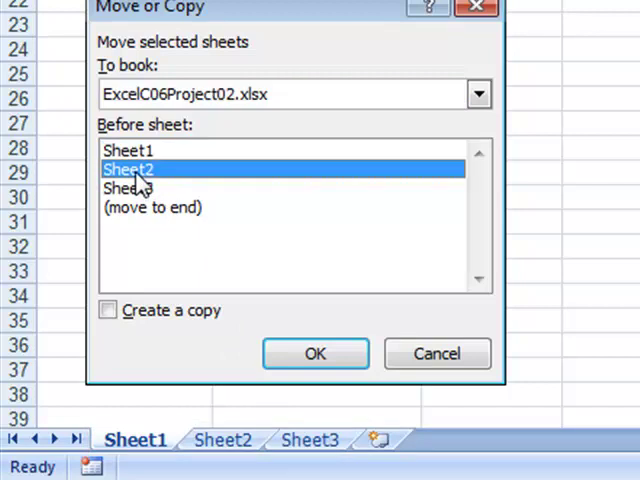
mouse_move(95, 318)
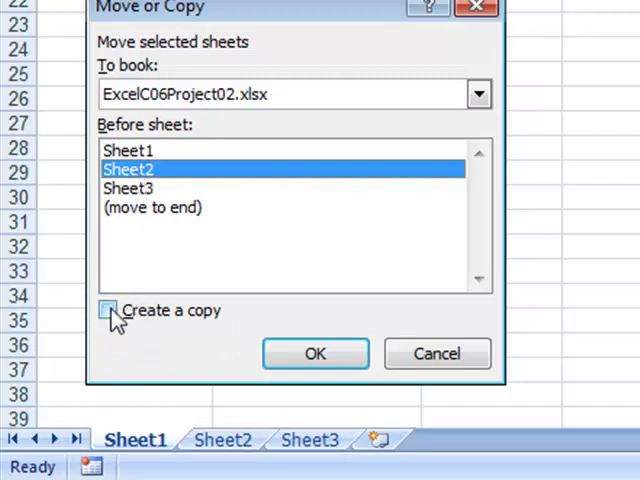
click(108, 310)
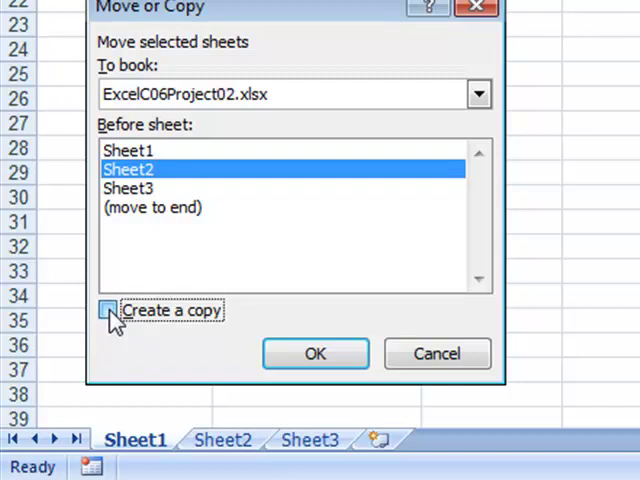
click(107, 310)
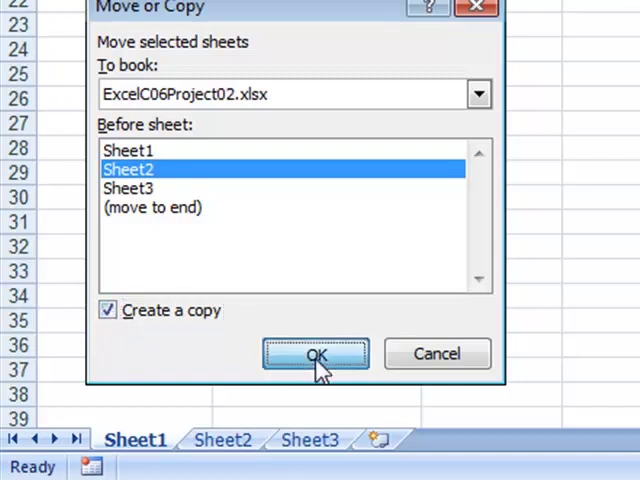
click(315, 354)
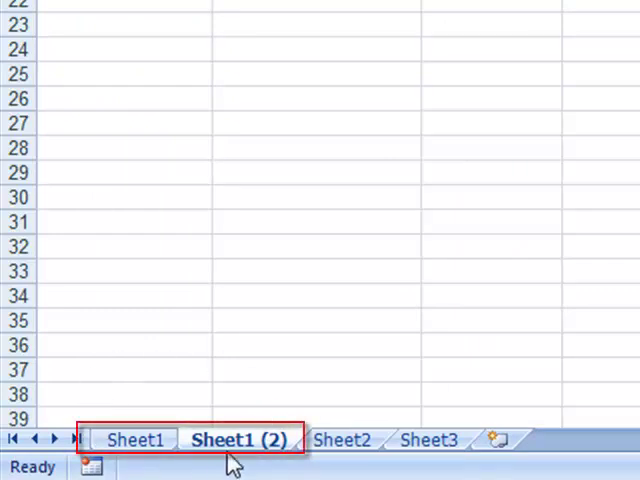
mouse_move(260, 450)
text(Jan Rentals)
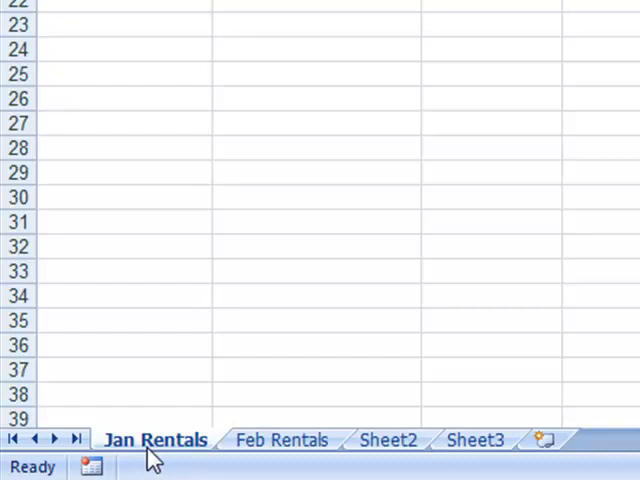
mouse_move(150, 460)
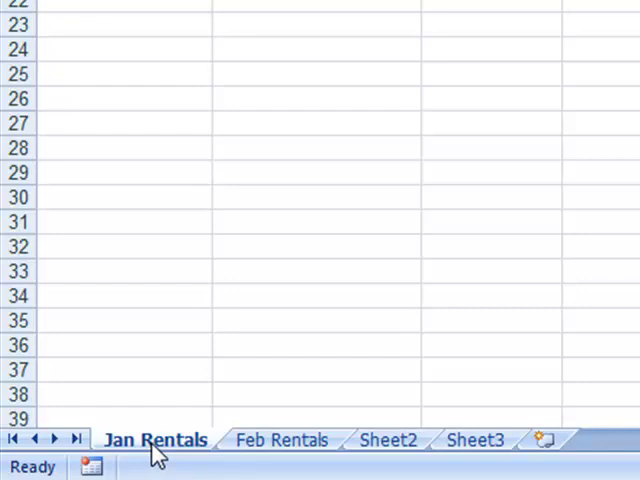
Copy Jan Rentals into ExcelC06Equipment.xlsx at the end, after Backhoe
right_click(154, 440)
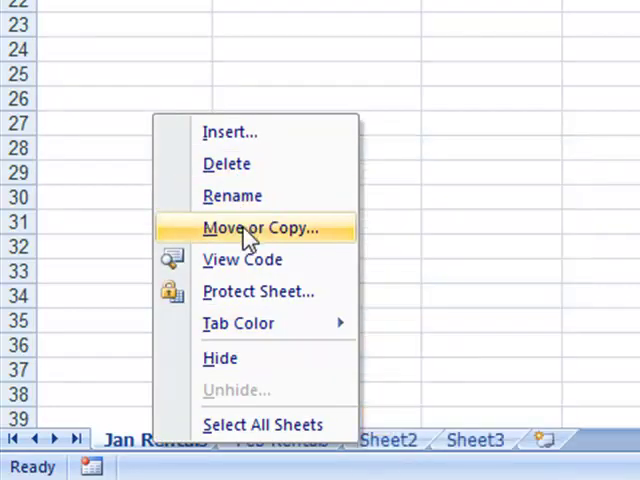
click(263, 227)
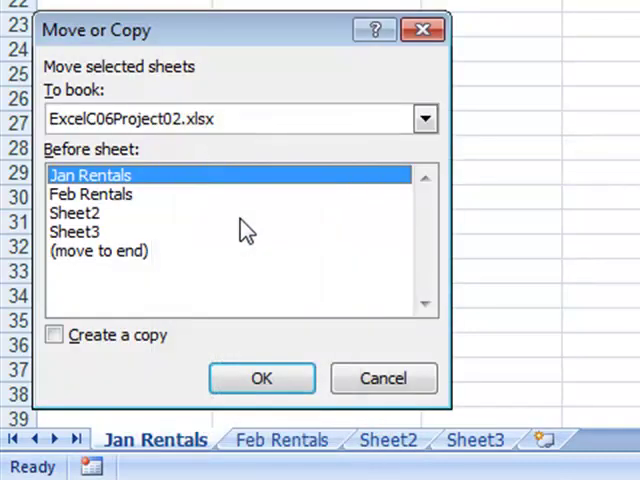
mouse_move(270, 222)
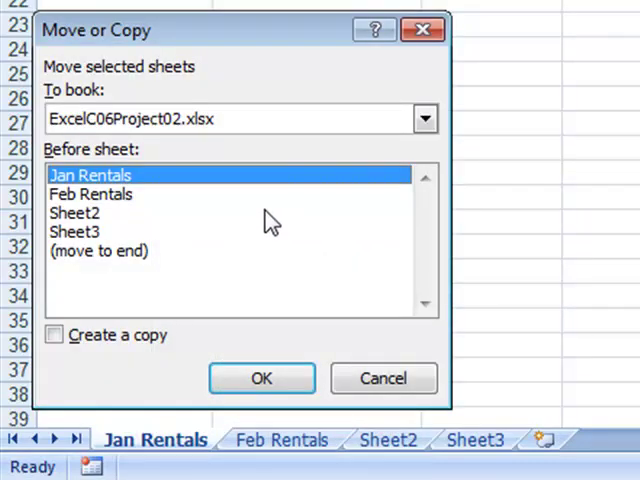
mouse_move(165, 135)
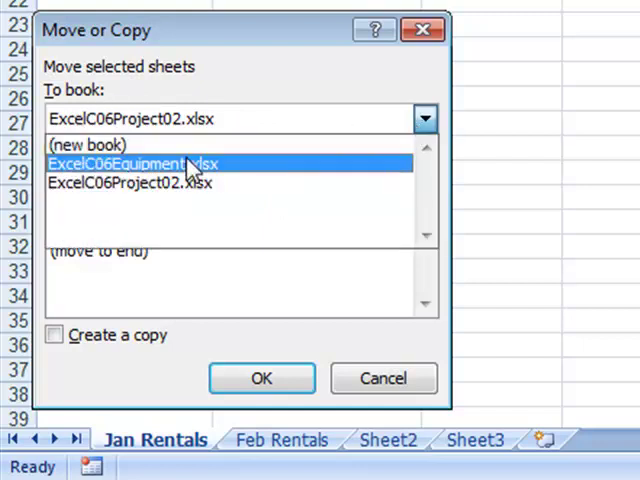
click(133, 162)
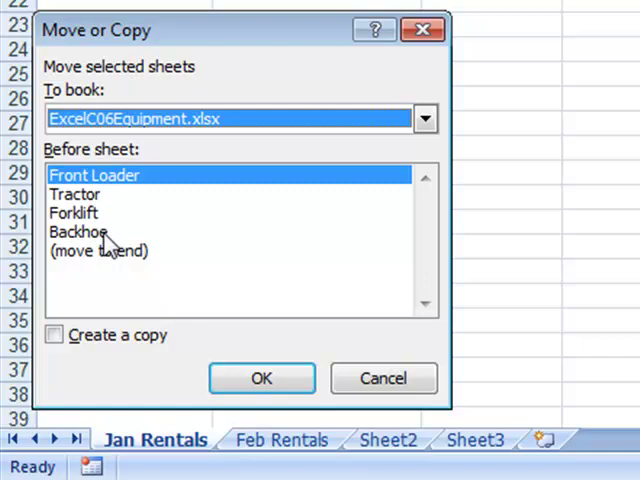
click(99, 251)
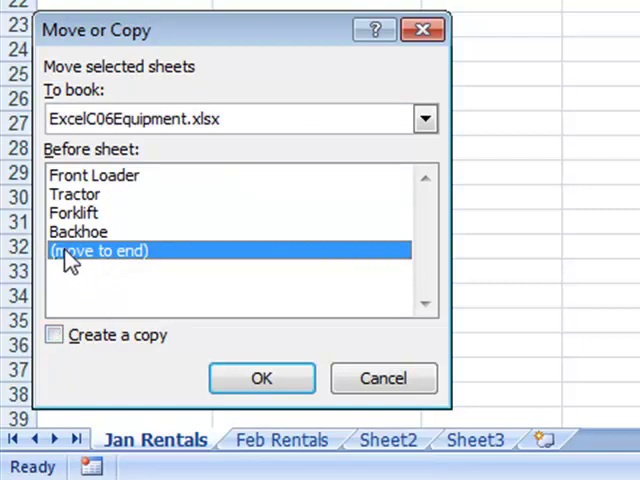
click(54, 335)
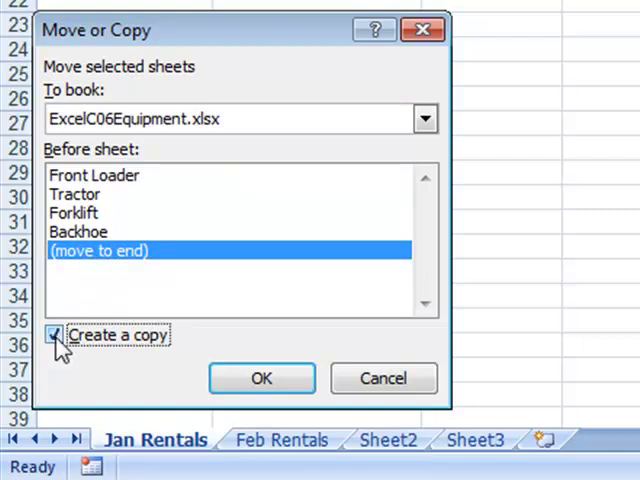
click(53, 335)
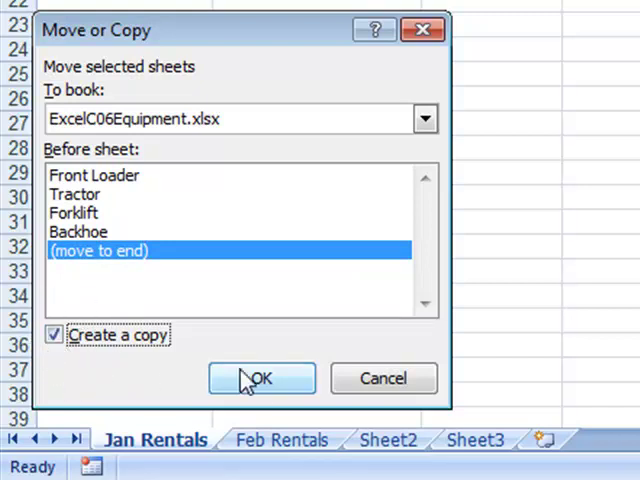
click(260, 378)
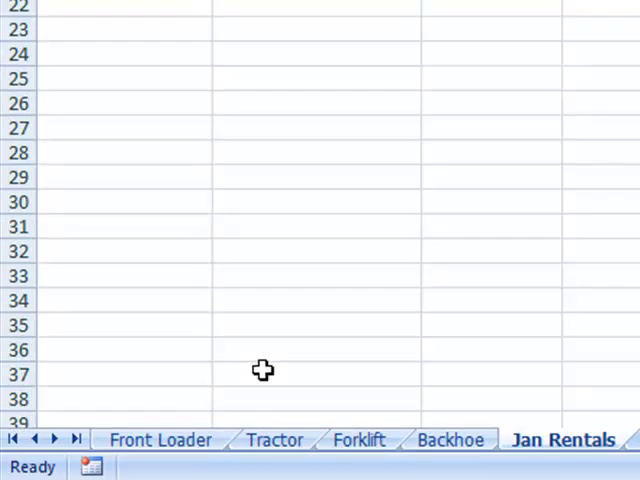
mouse_move(270, 370)
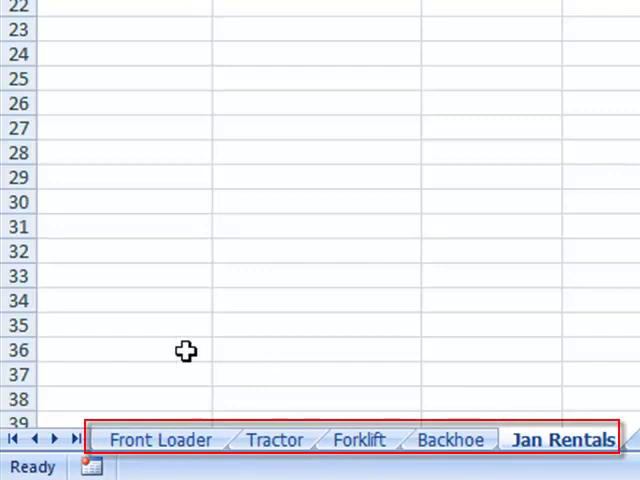
mouse_move(623, 384)
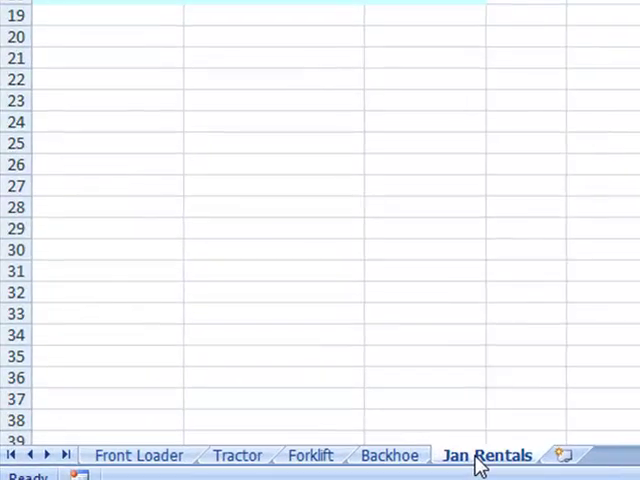
mouse_move(480, 460)
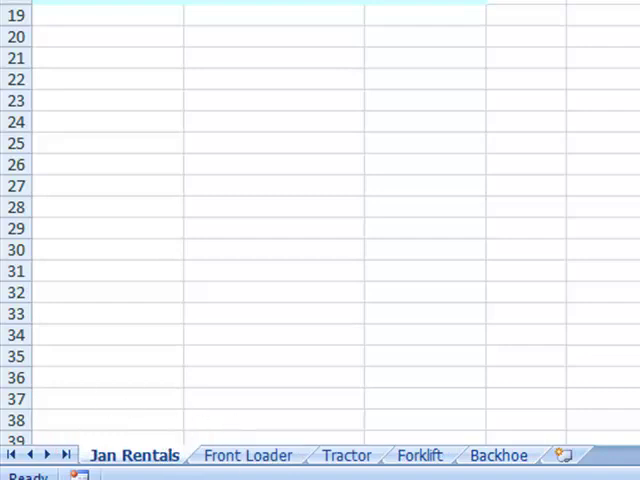
mouse_move(66, 436)
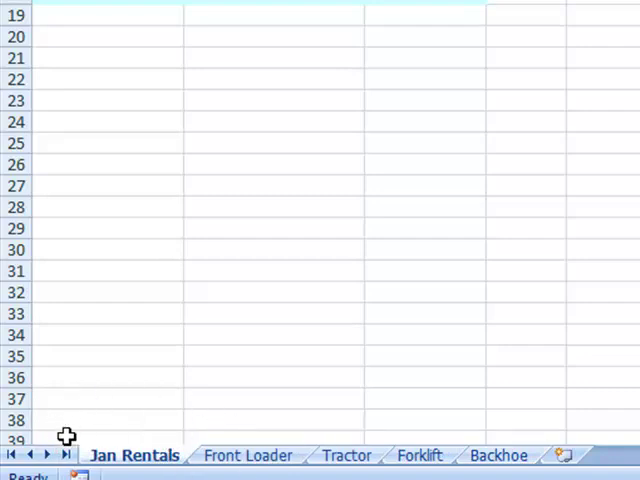